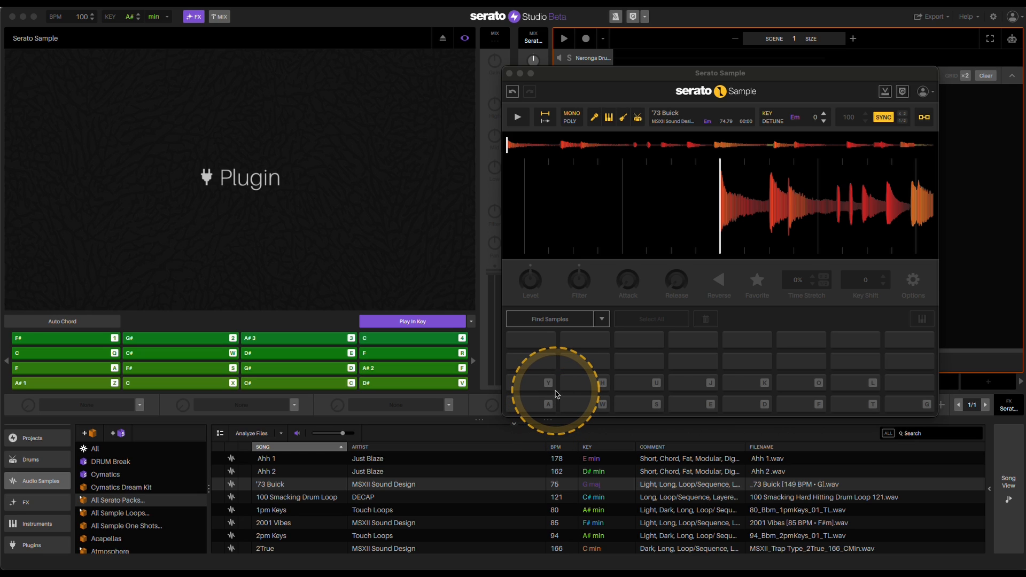
mouse_move(638, 394)
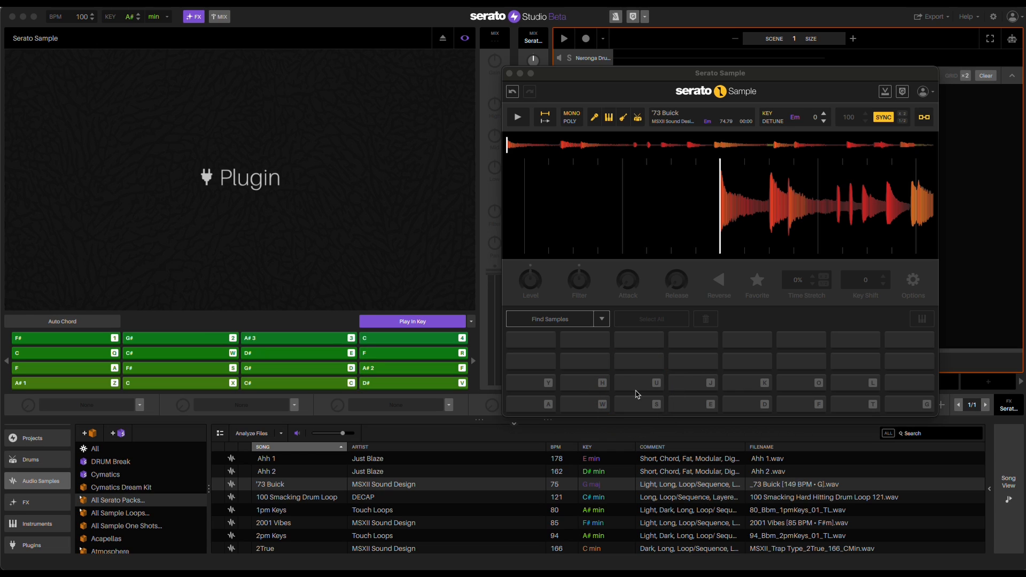
Step: Turn off Play In Key to lay out notes piano-style, then load '73 Buick onto the Y pad
left_click(413, 321)
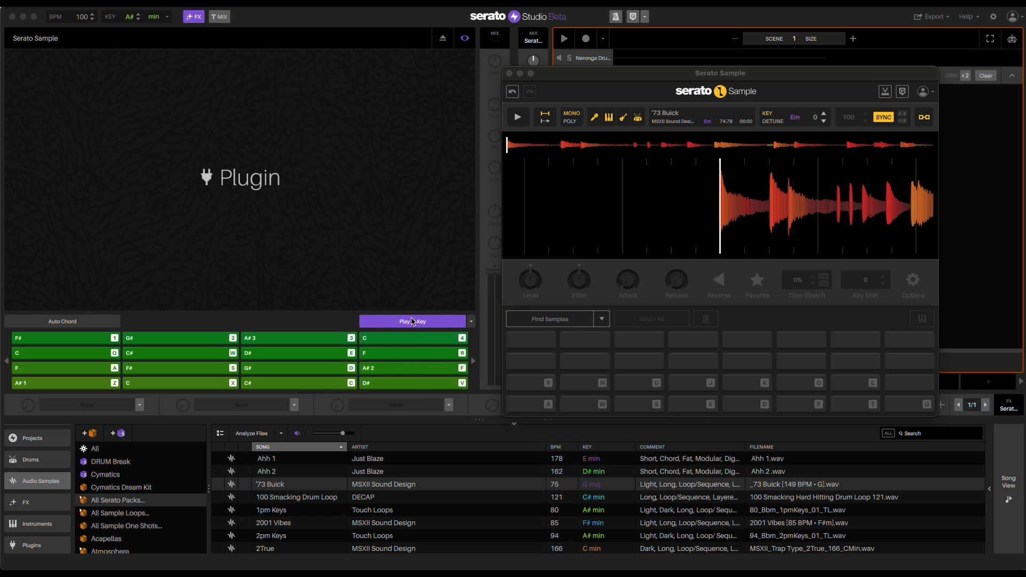
left_click(531, 383)
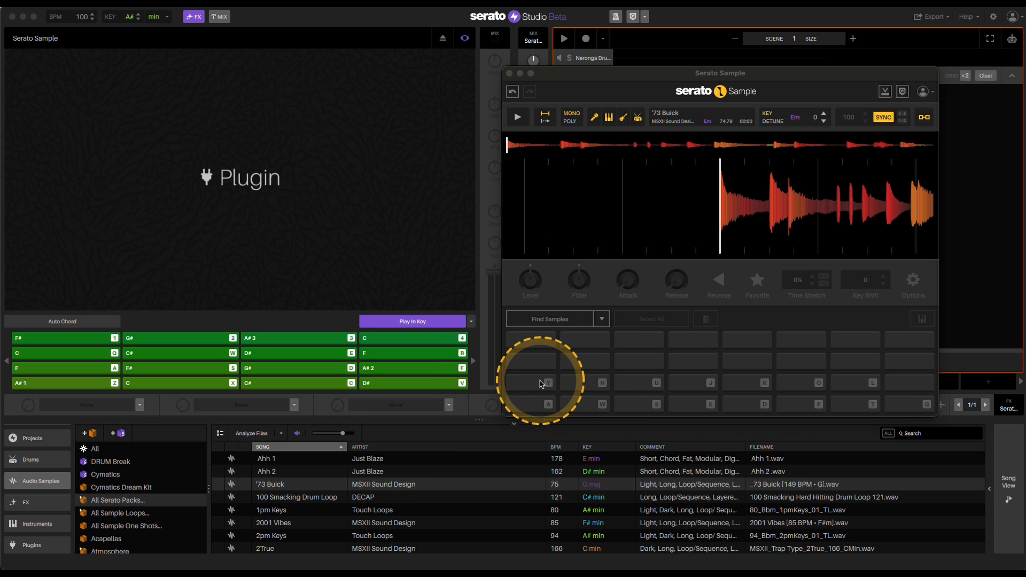
mouse_move(538, 384)
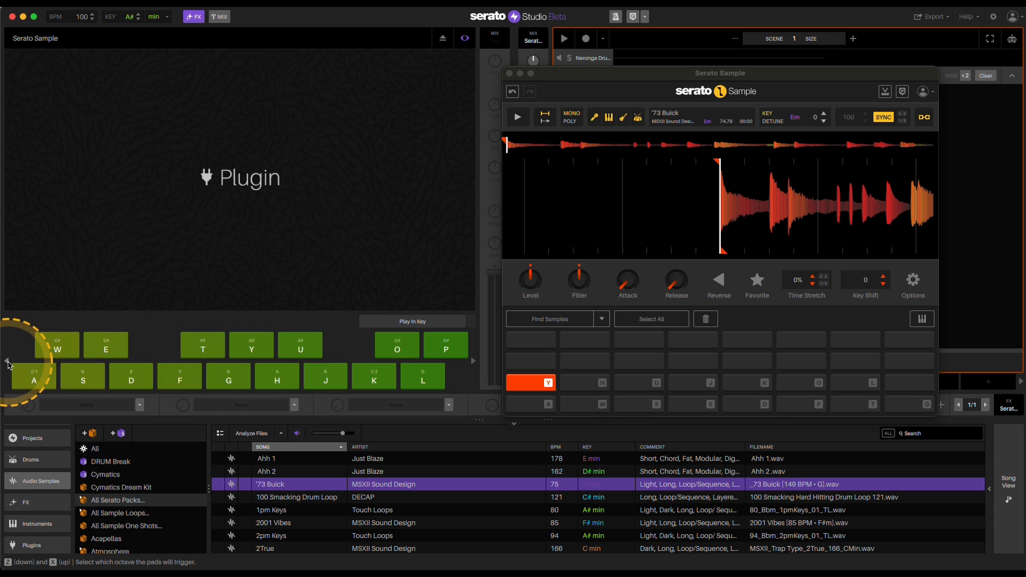
Step: Shift the keyboard note range up an octave to start at C3
left_click(7, 361)
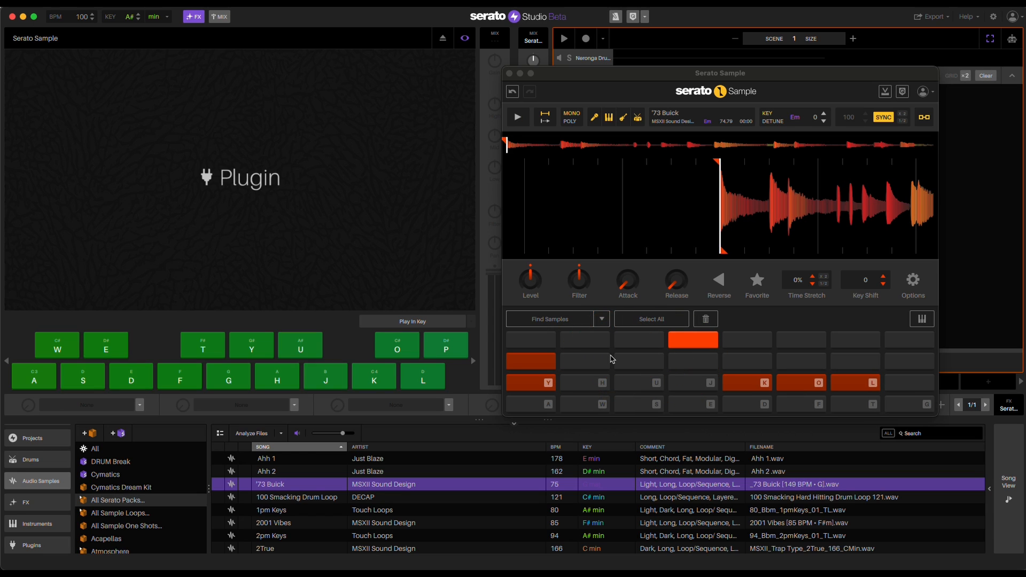
Step: Trigger the K pad, see the out-of-range warning, and clear all Sample pads
left_click(747, 382)
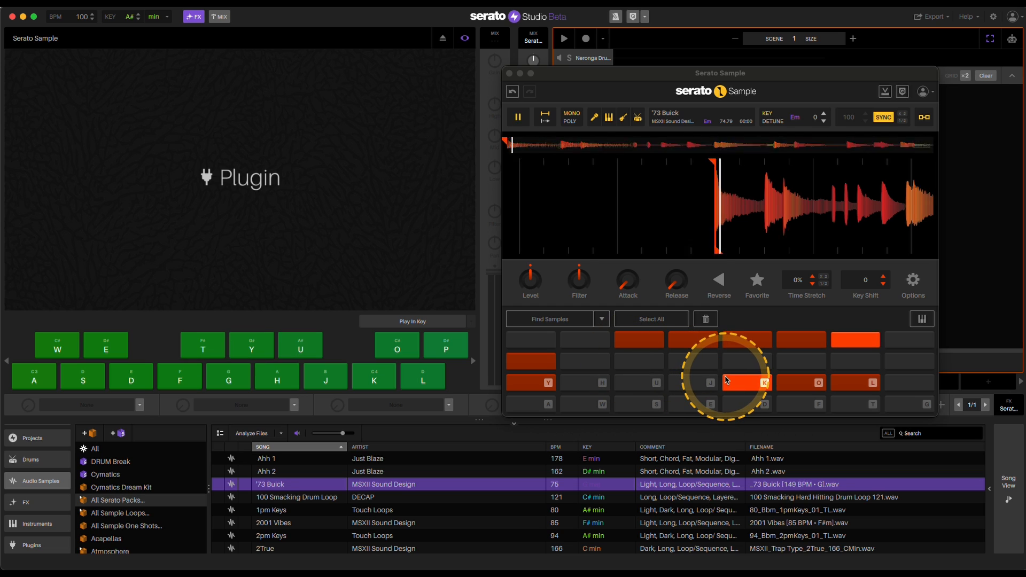
left_click(747, 382)
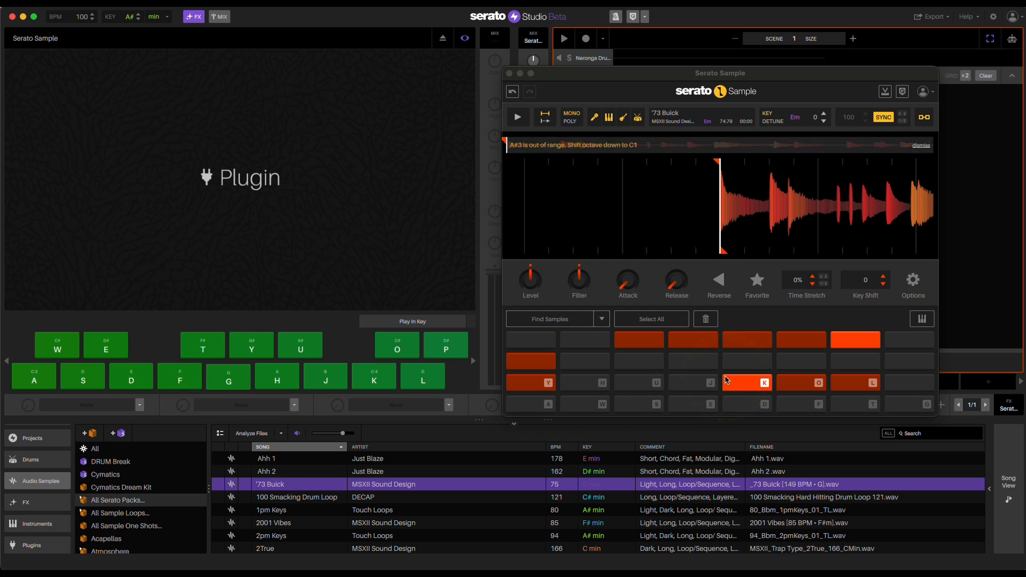
left_click(747, 382)
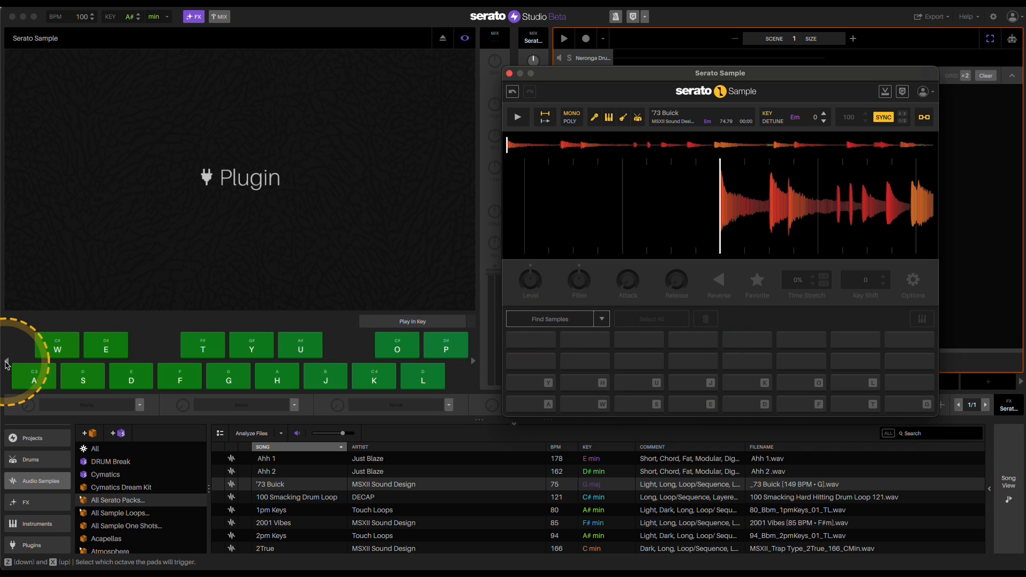
Step: Lower the keyboard range to C1 and reload '73 Buick onto the Y pad
left_click(269, 484)
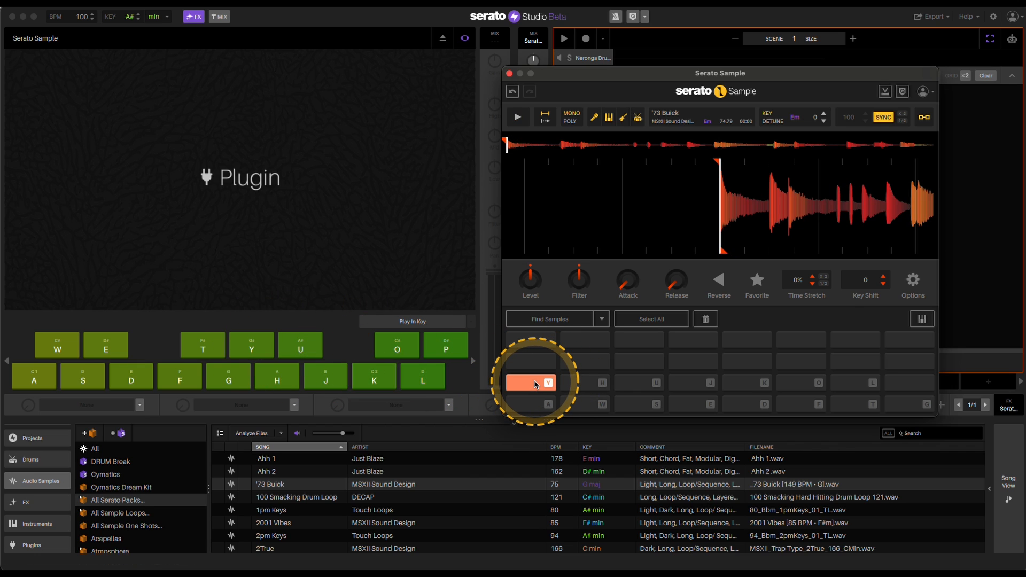
Step: Play the '73 Buick sample from the Y pad
left_click(585, 383)
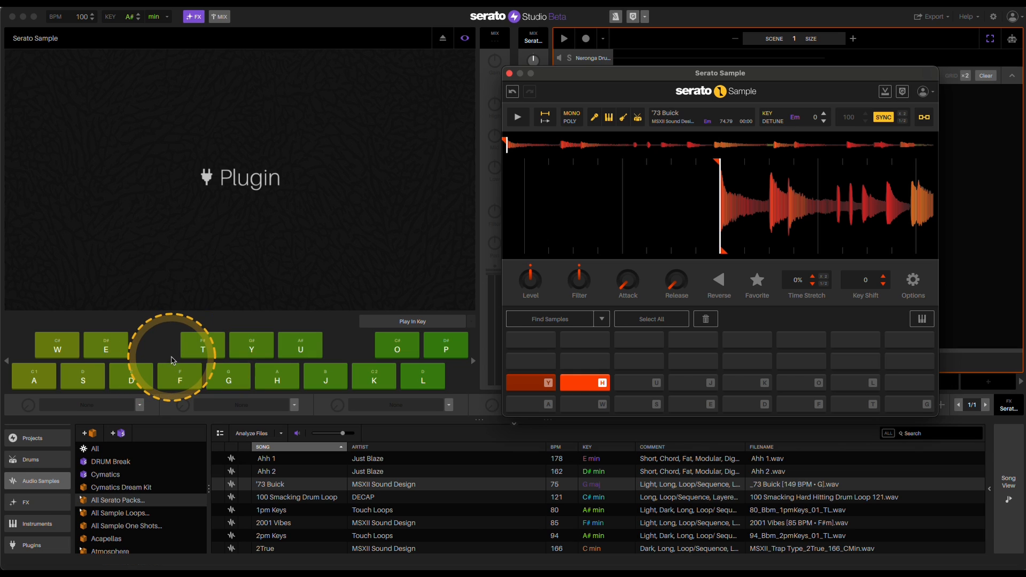
mouse_move(651, 383)
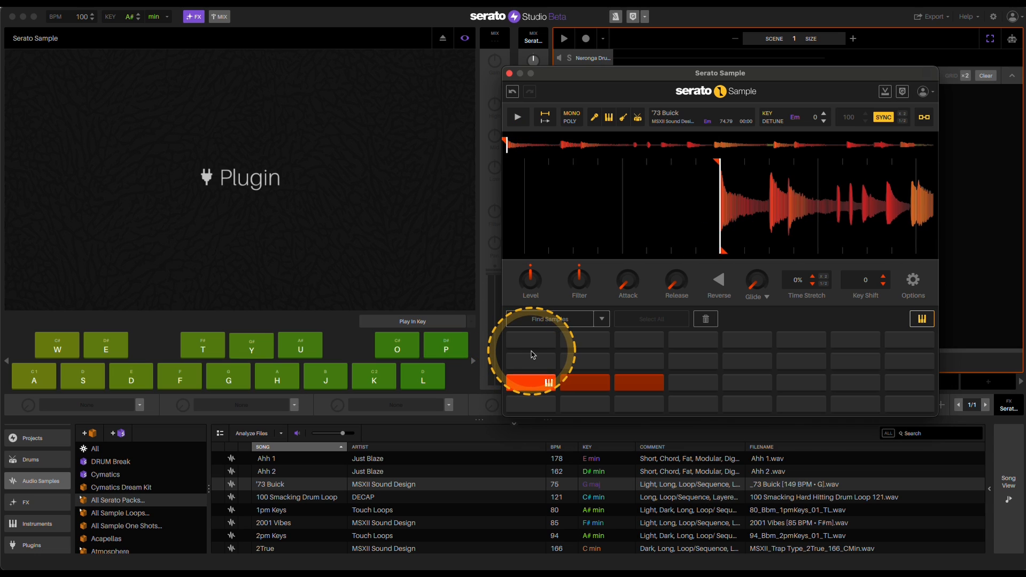
left_click(517, 117)
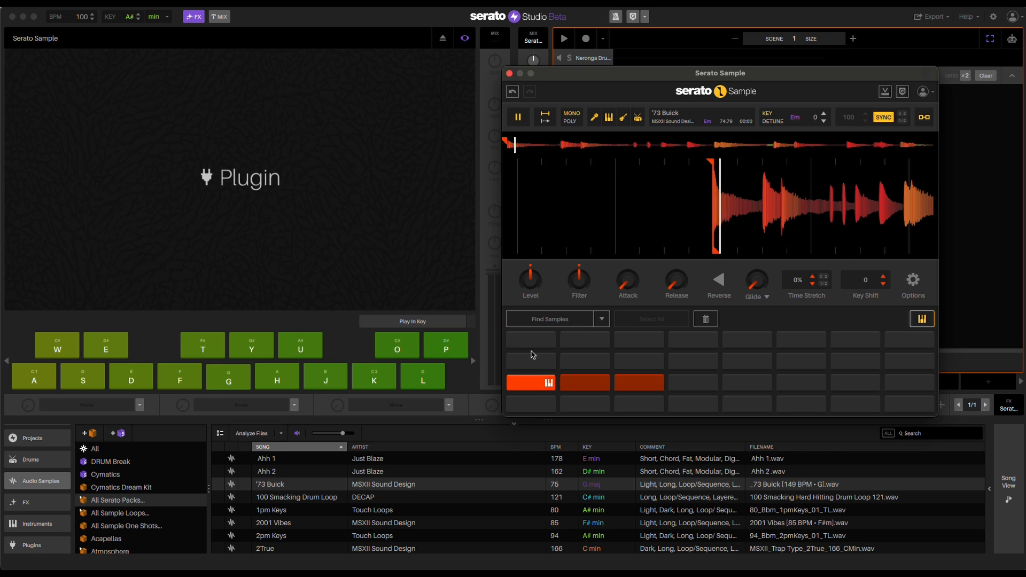
left_click(518, 117)
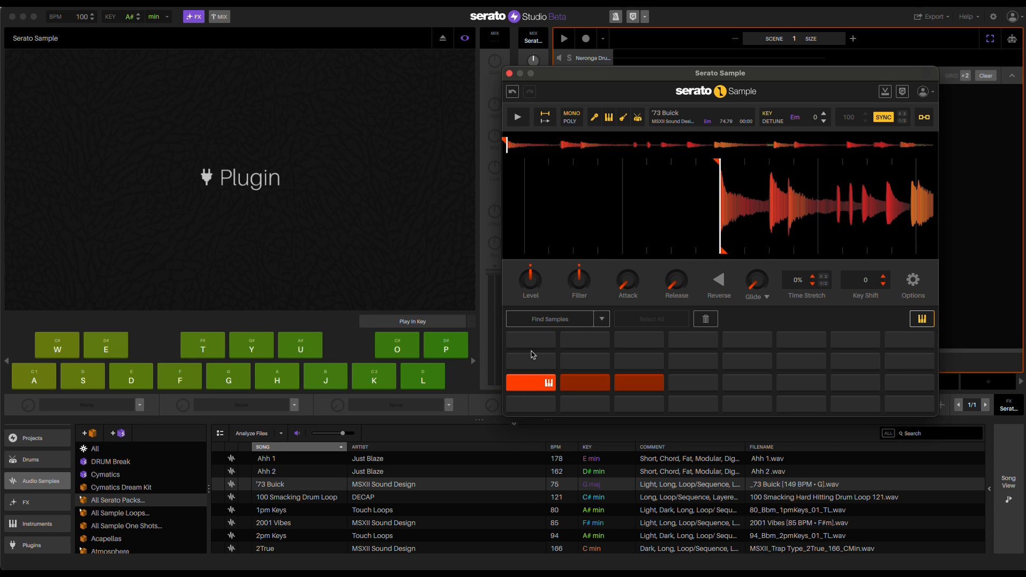
left_click(518, 117)
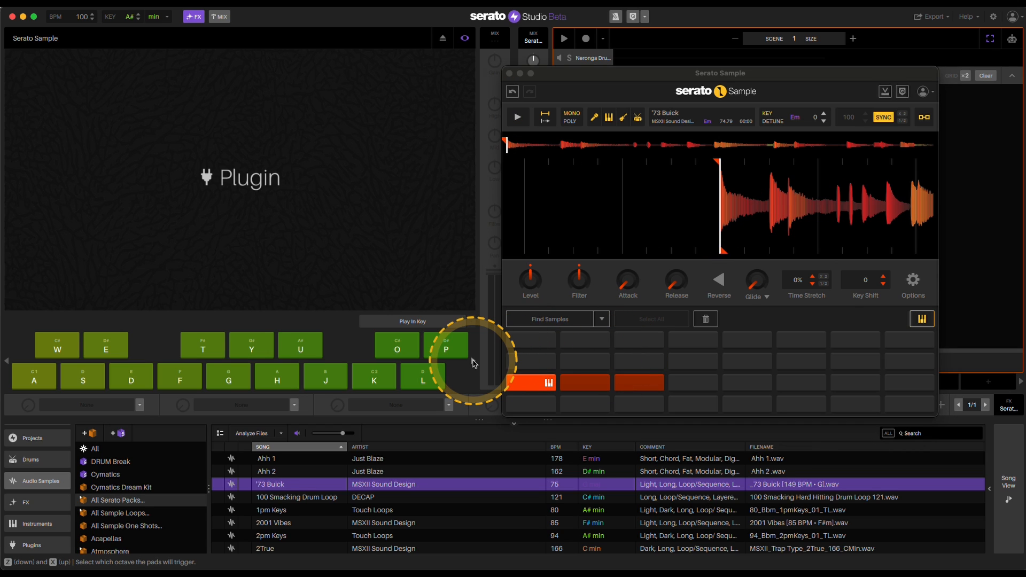
left_click(517, 116)
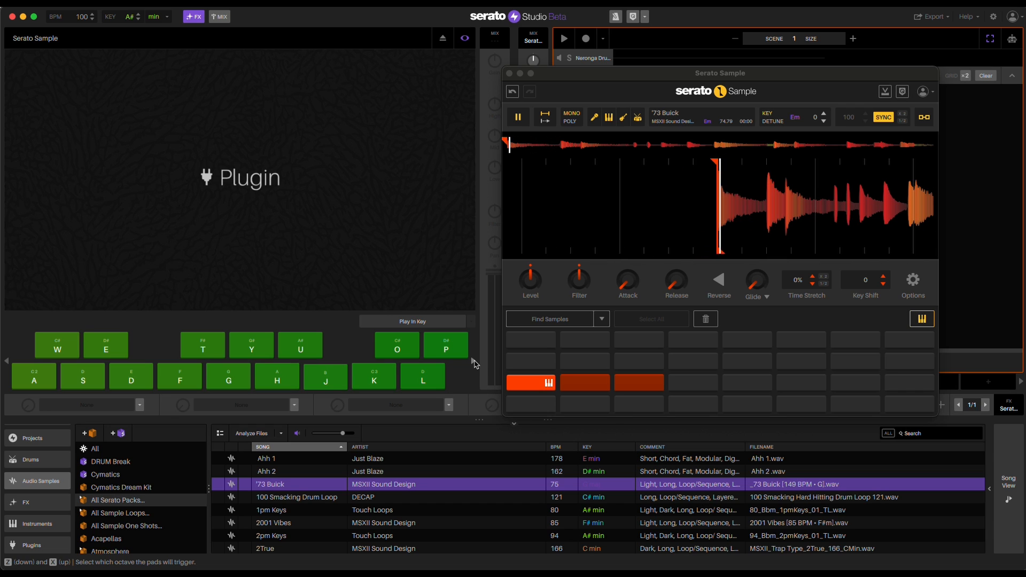
left_click(518, 117)
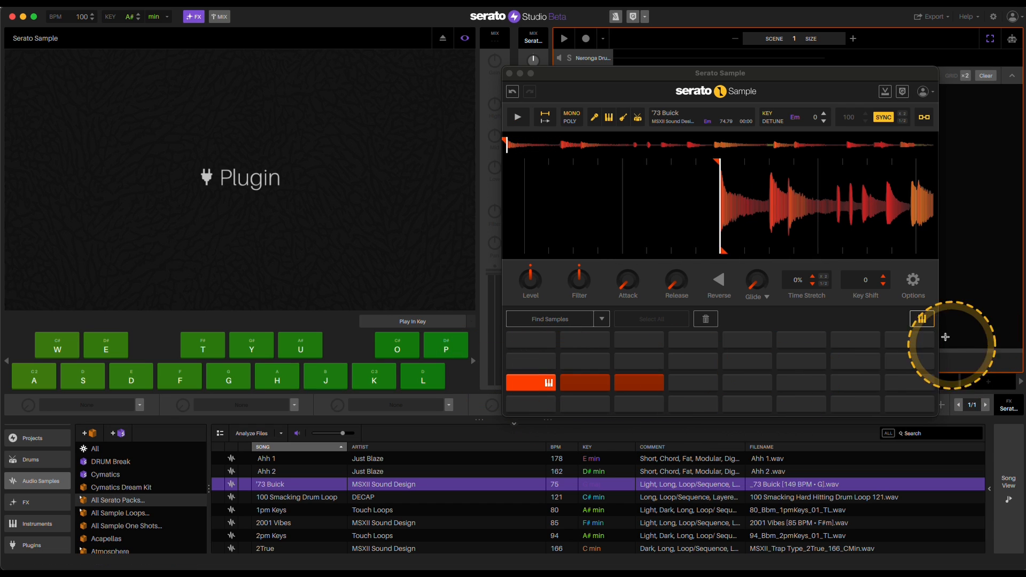
left_click(531, 382)
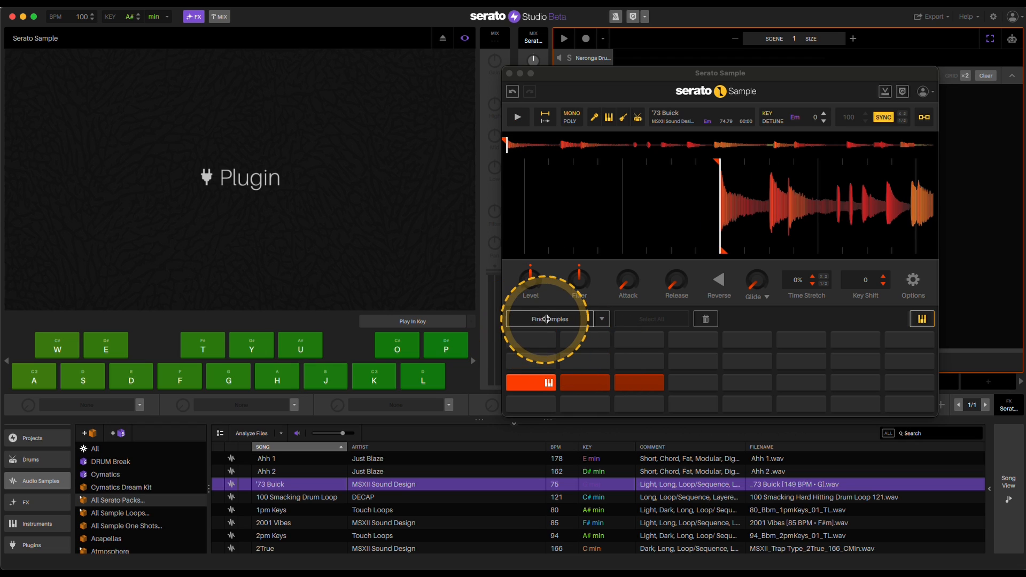
Step: Undo the last two pad assignments, leaving only the chromatic Y pad with '73 Buick
left_click(922, 318)
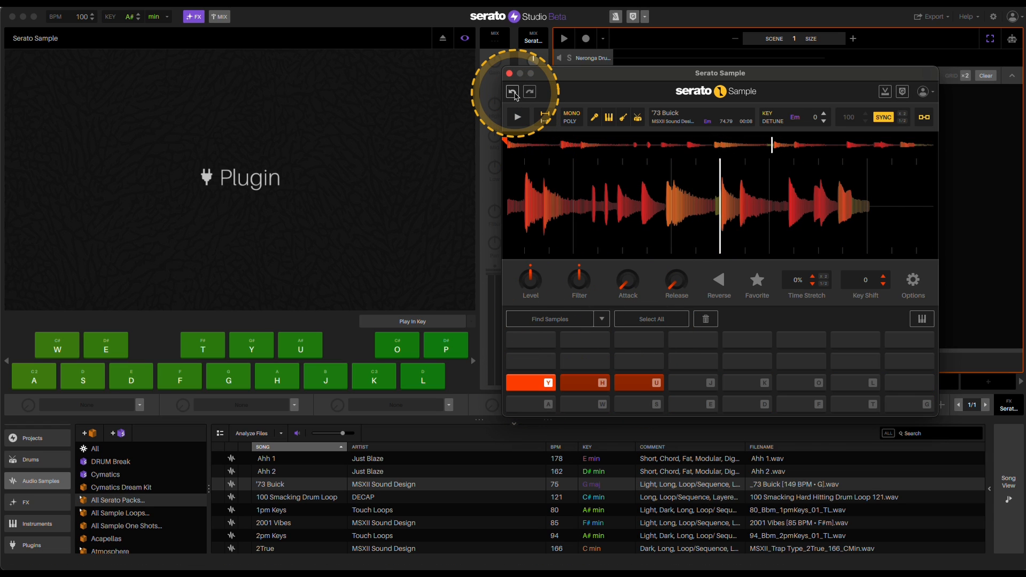
left_click(639, 382)
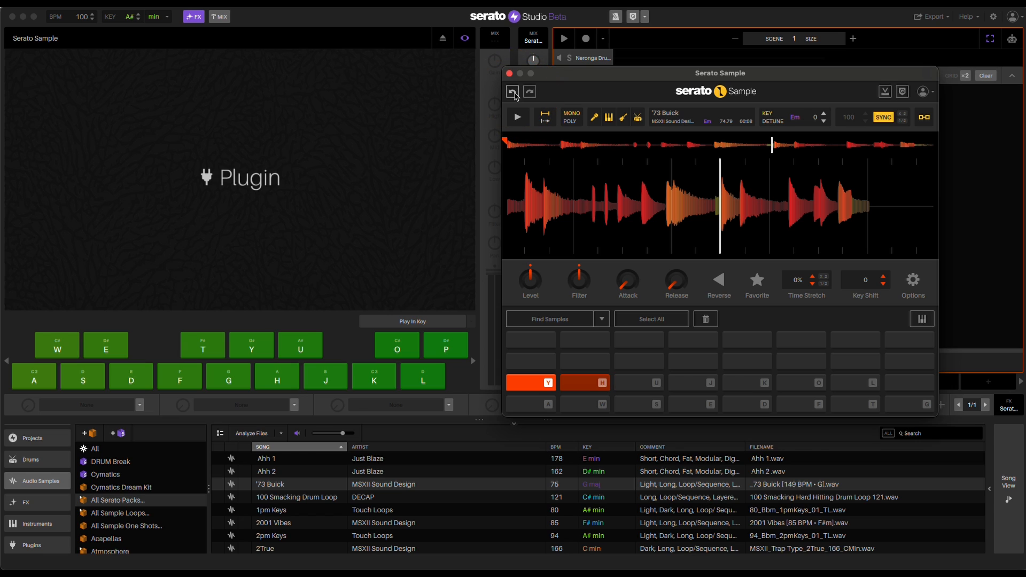
left_click(531, 383)
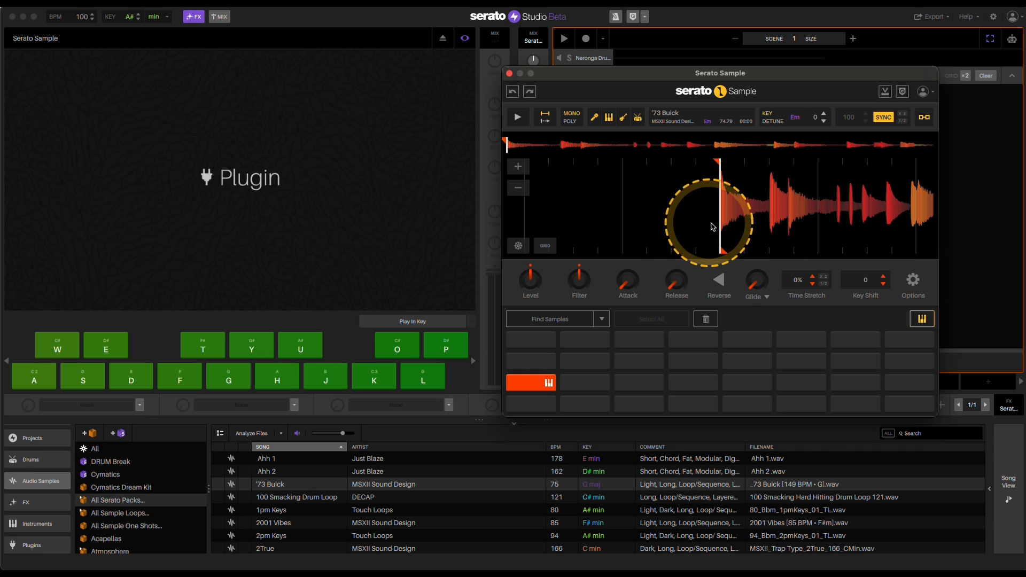
left_click(517, 116)
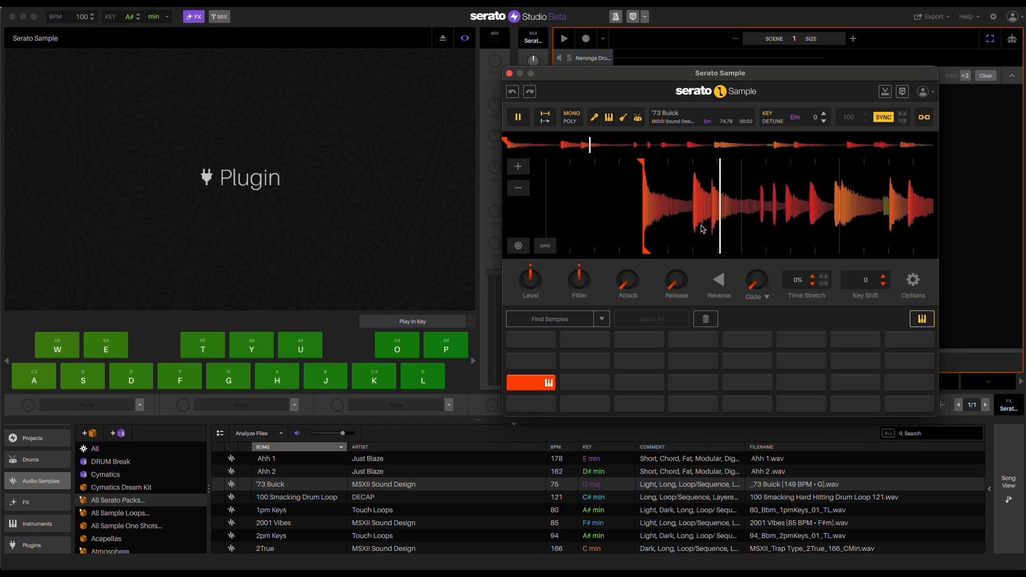
left_click(517, 116)
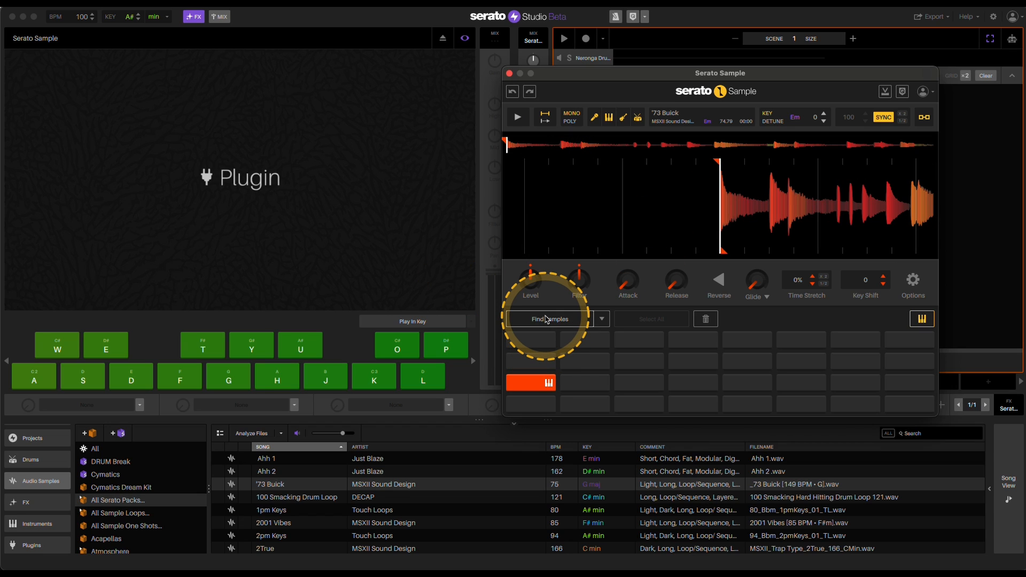